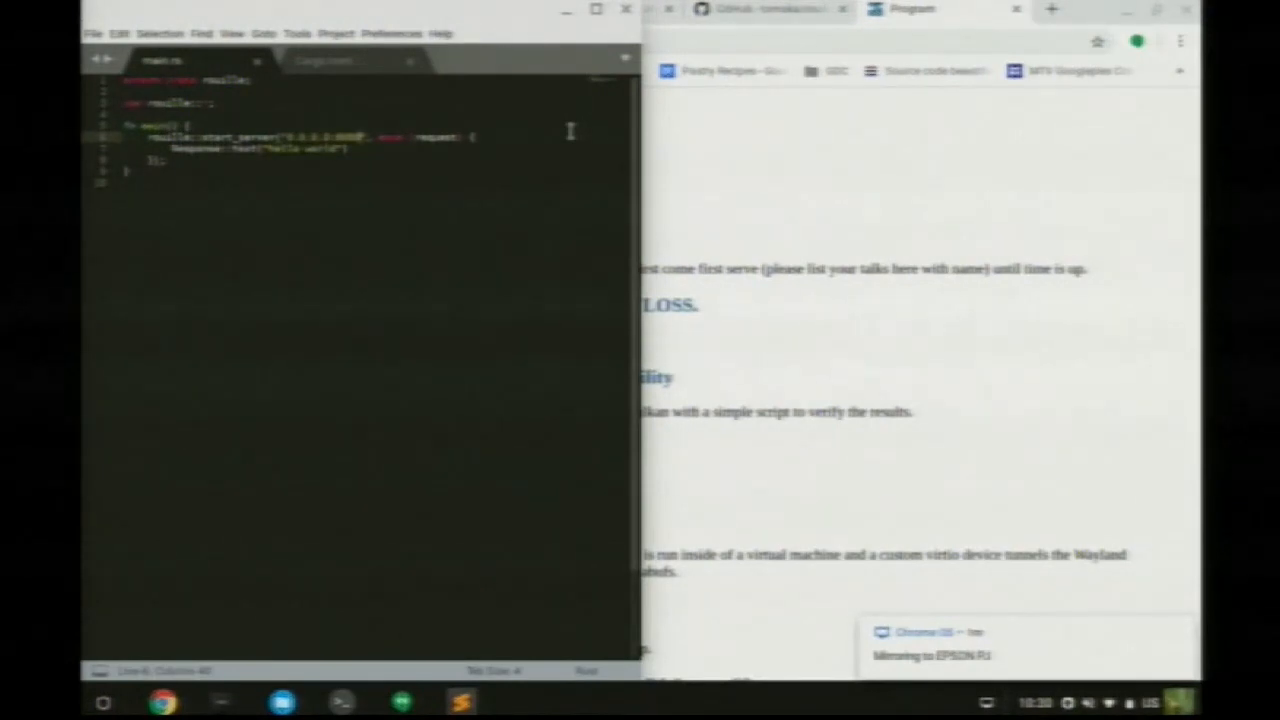
# Step: Launch Firefox from the Chromebook shelf, leaving the main.rs editor behind
pyautogui.click(104, 702)
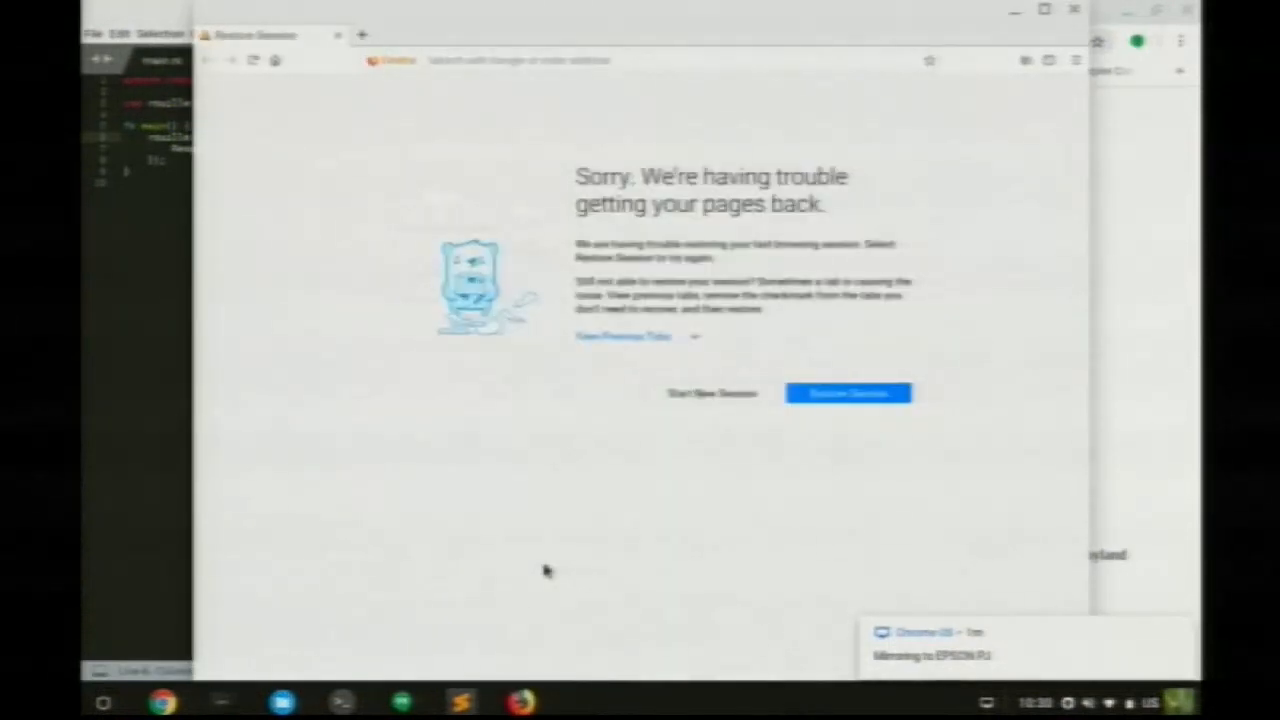
# Step: Restore the previous session and read down the XDC2018 page to Travel and Sponsors
pyautogui.click(848, 392)
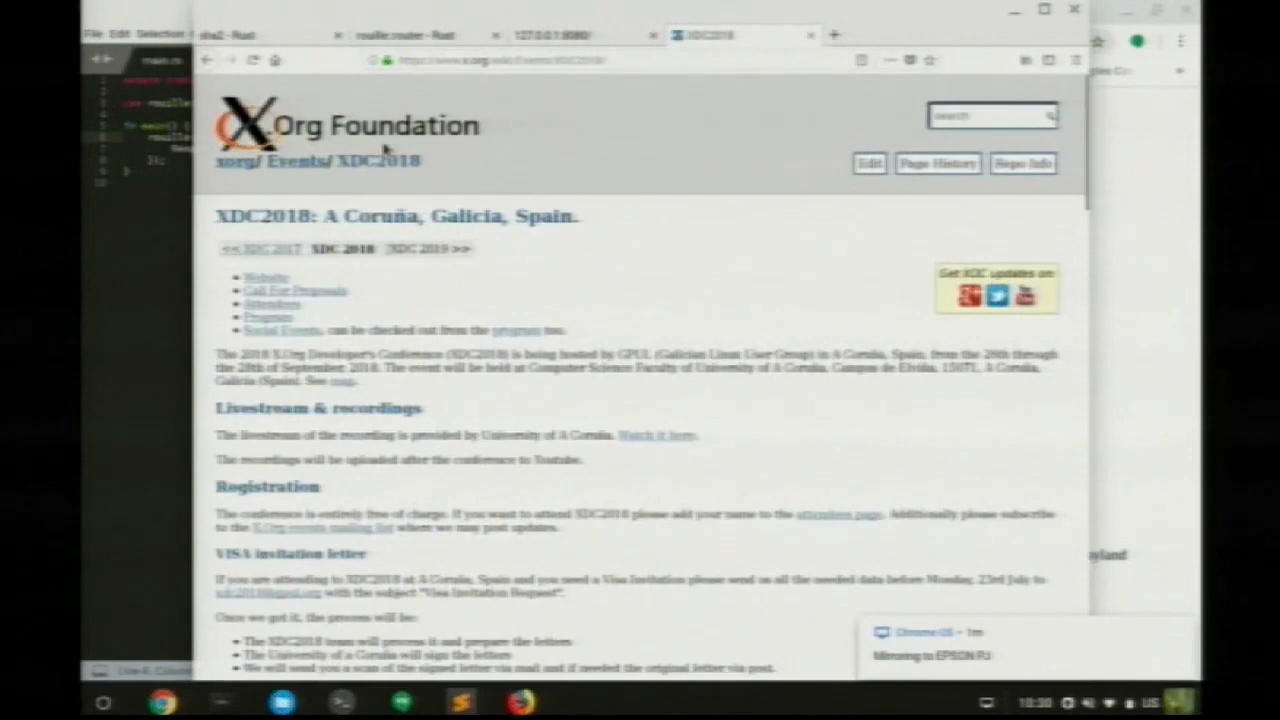
pyautogui.scroll(-3)
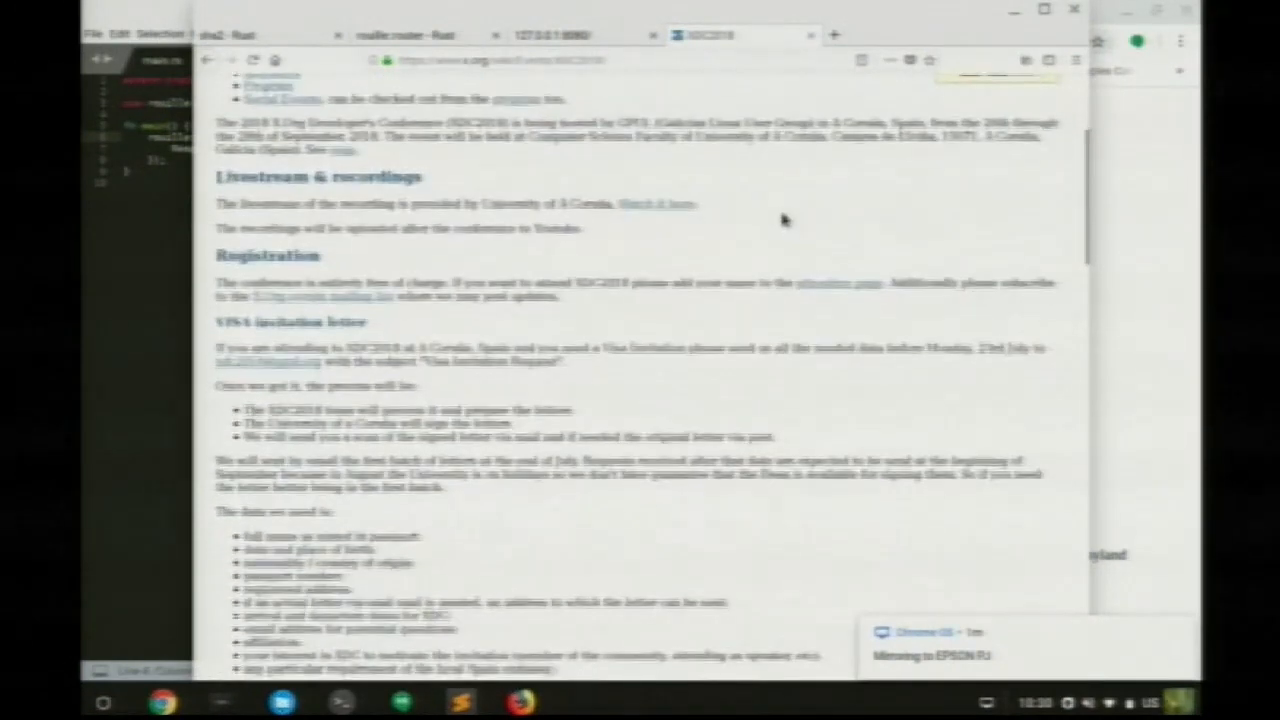
pyautogui.scroll(-3)
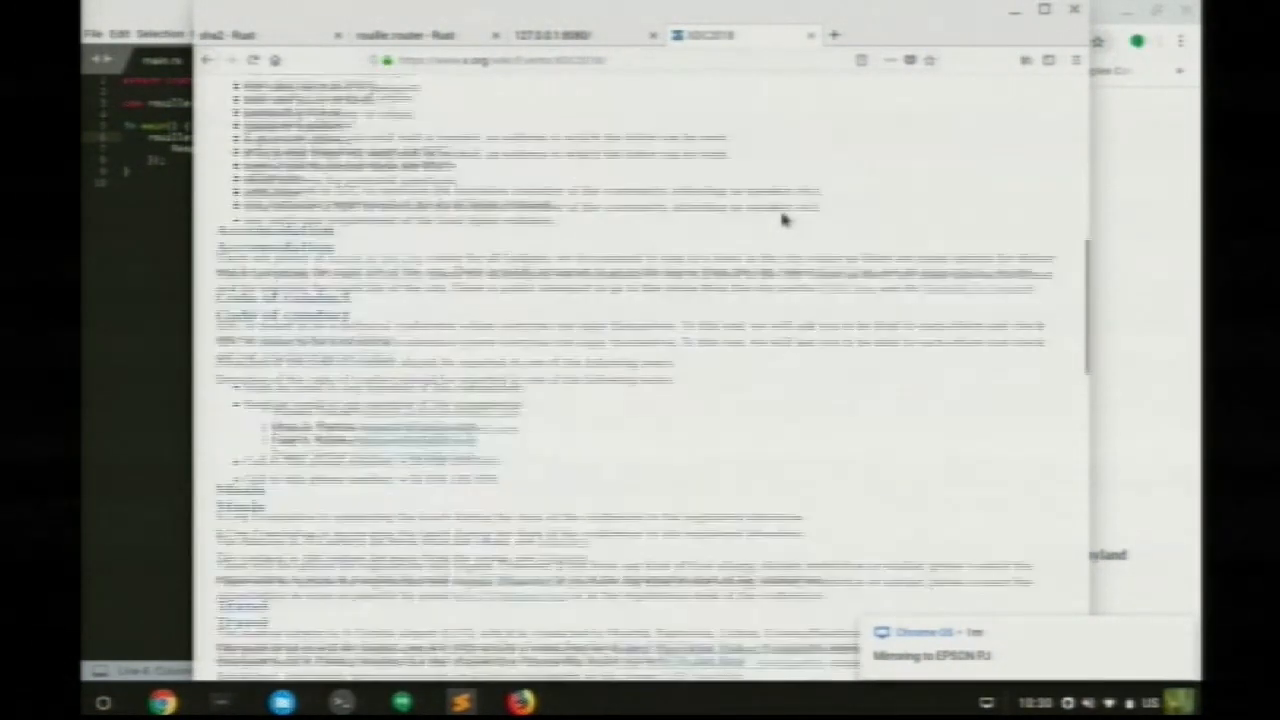
pyautogui.scroll(-3)
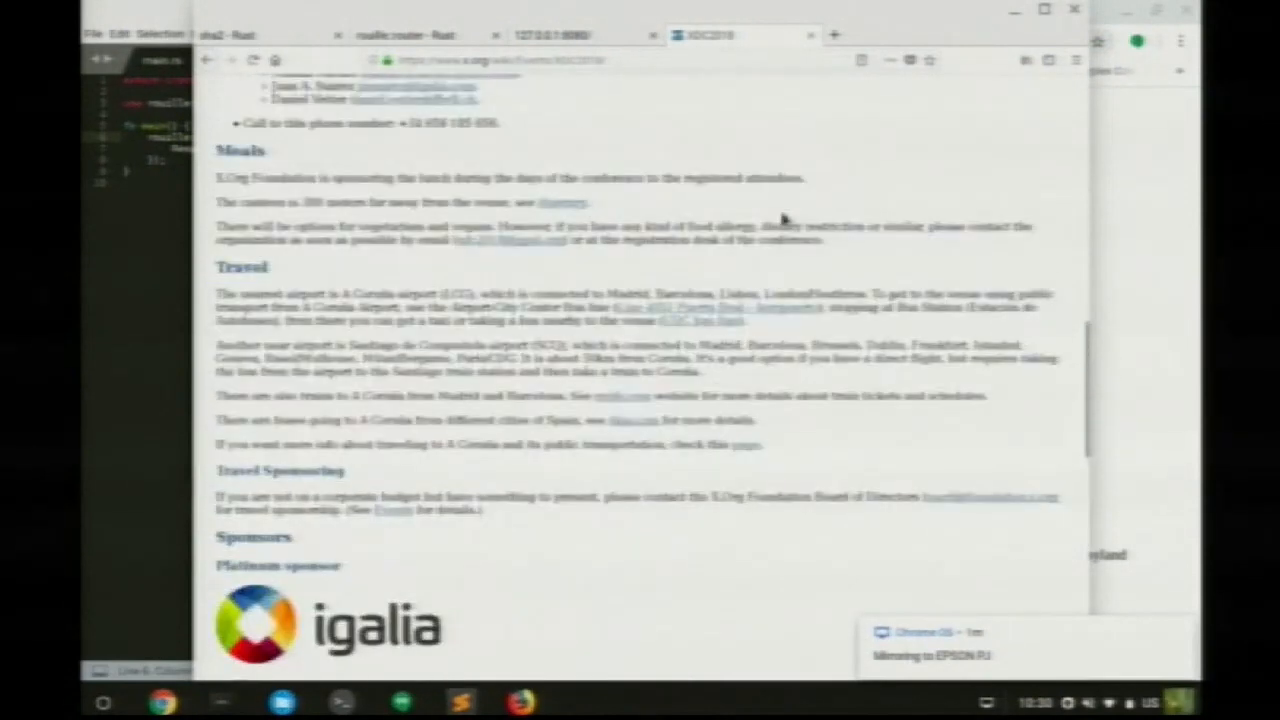
pyautogui.scroll(-3)
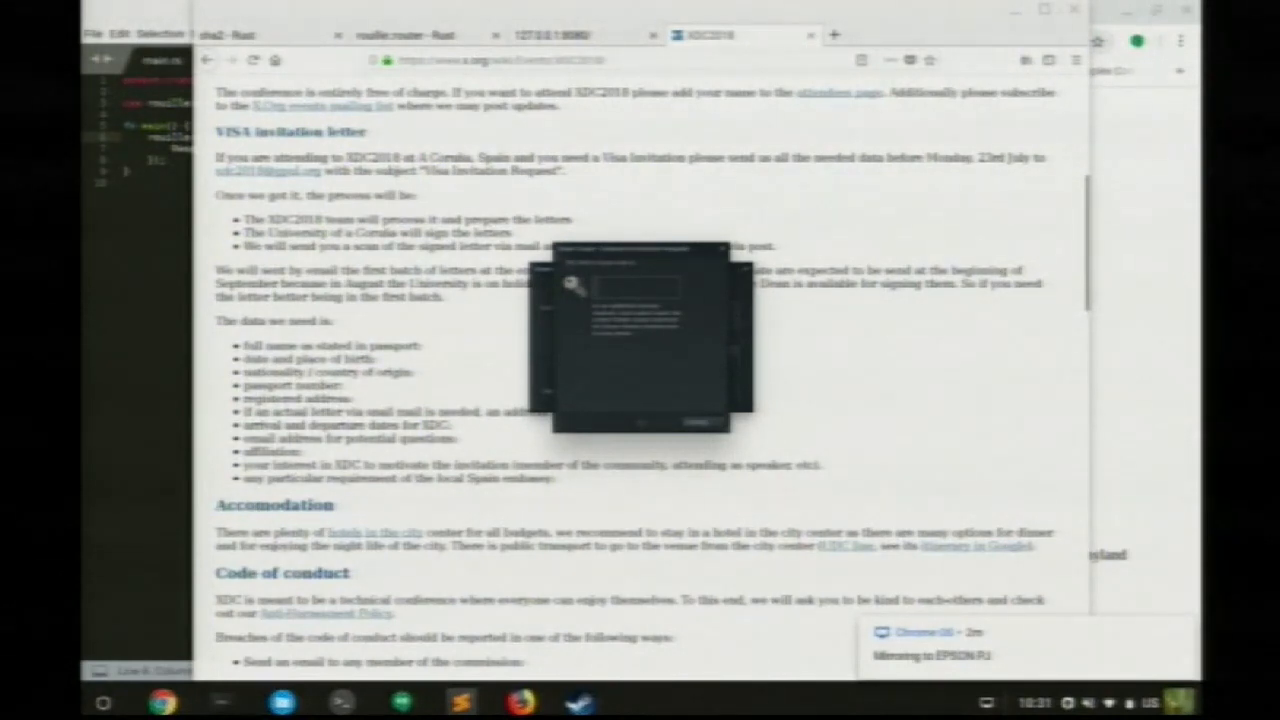
# Step: Begin entering the password in the prompt, starting with the character 'c'
pyautogui.write('c')
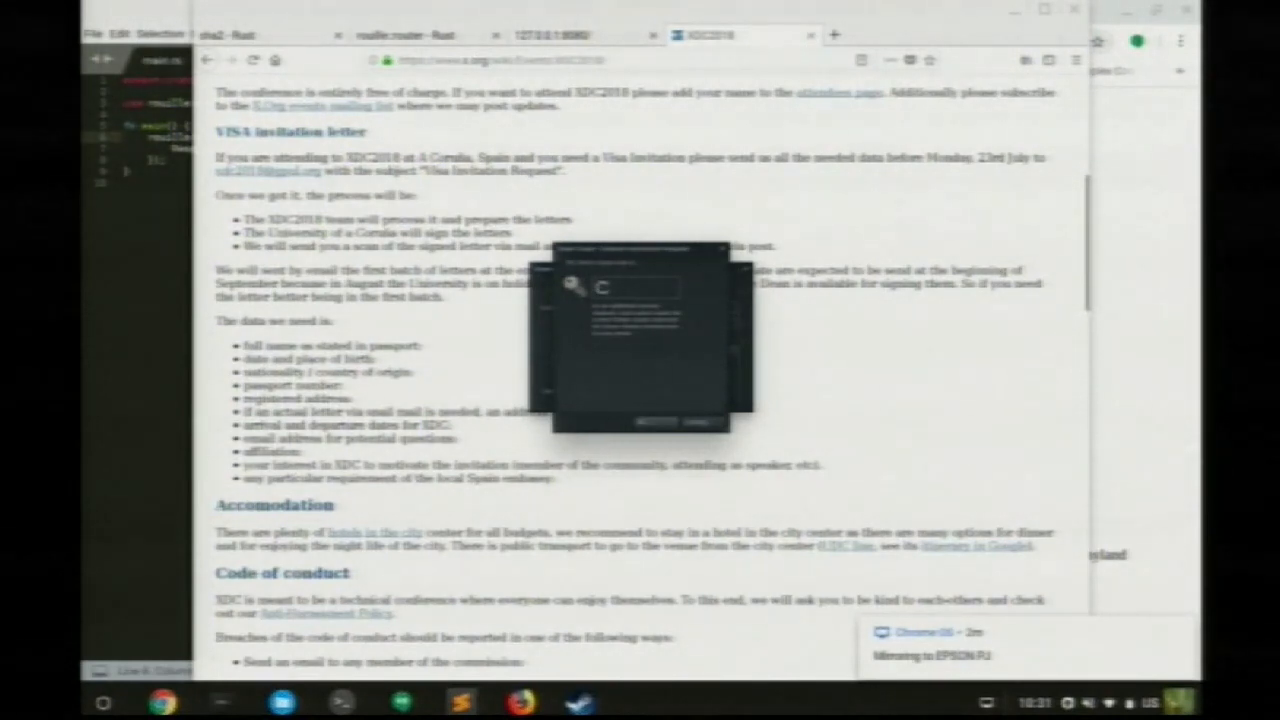